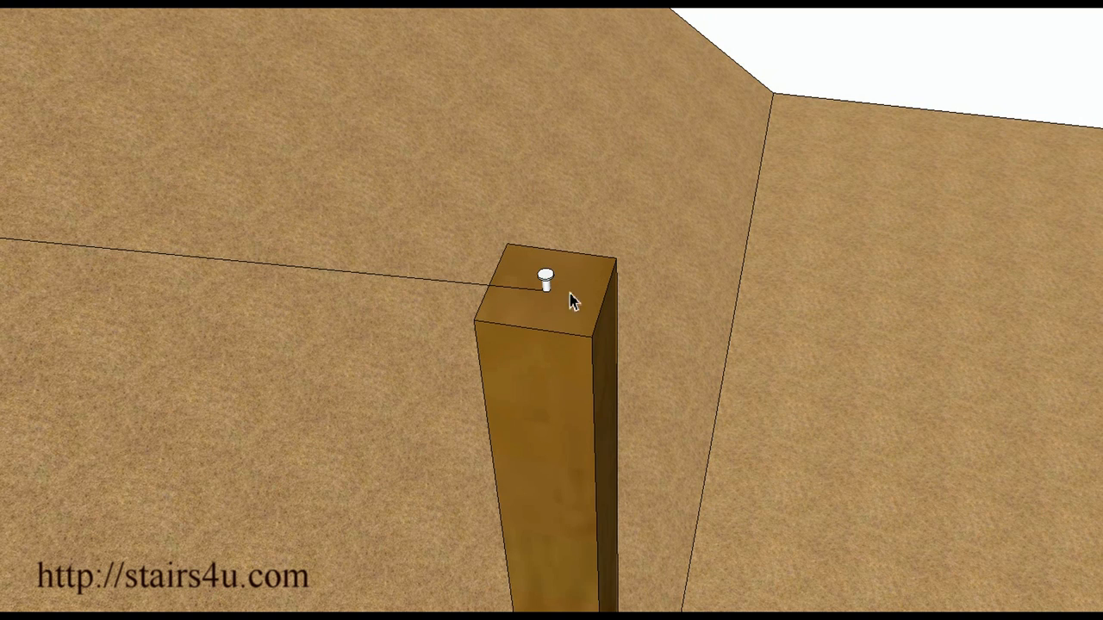
mouse_move(548, 289)
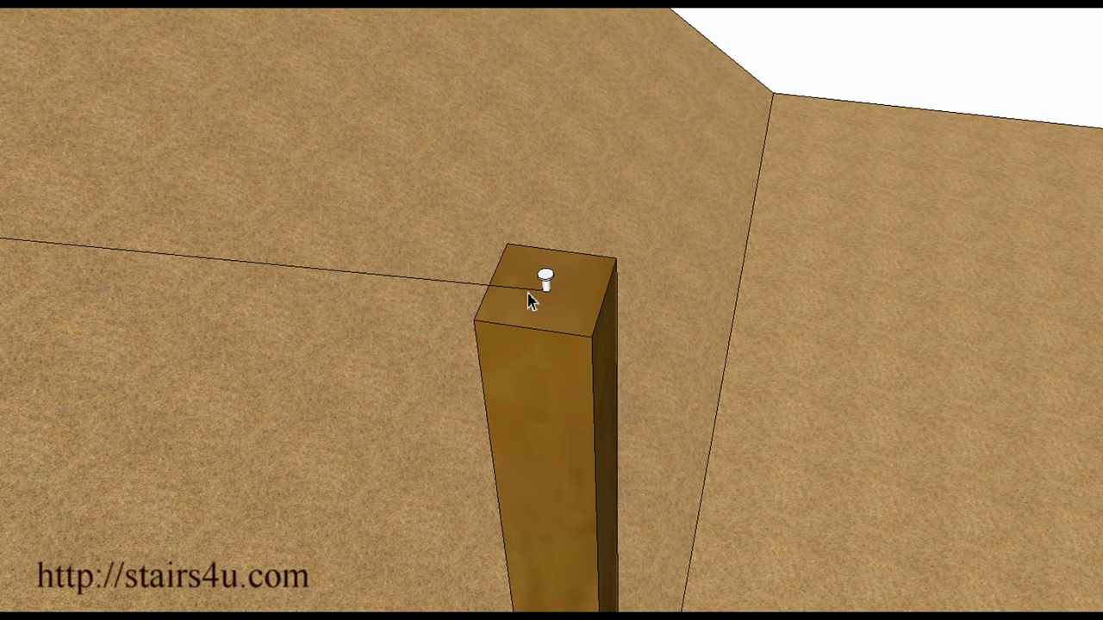
mouse_move(521, 296)
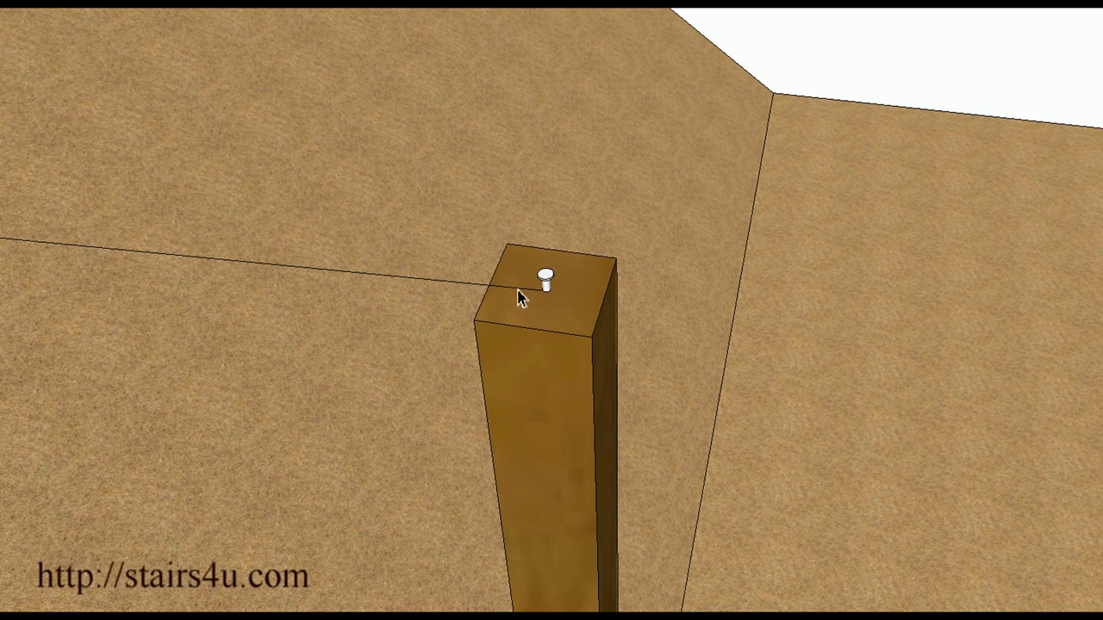
mouse_move(438, 289)
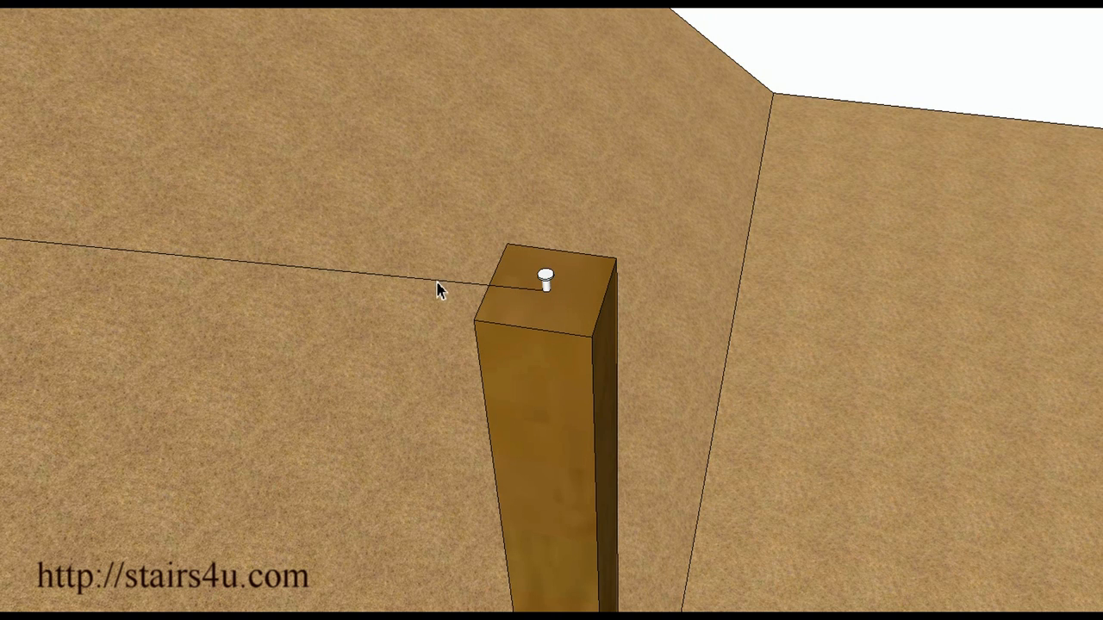
mouse_move(562, 308)
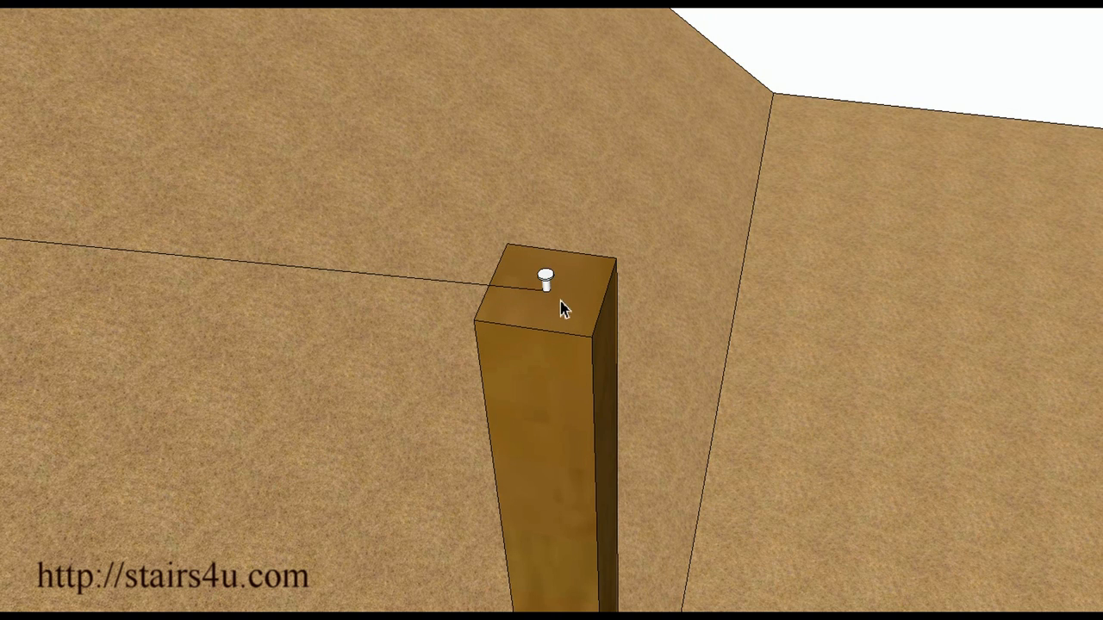
mouse_move(550, 296)
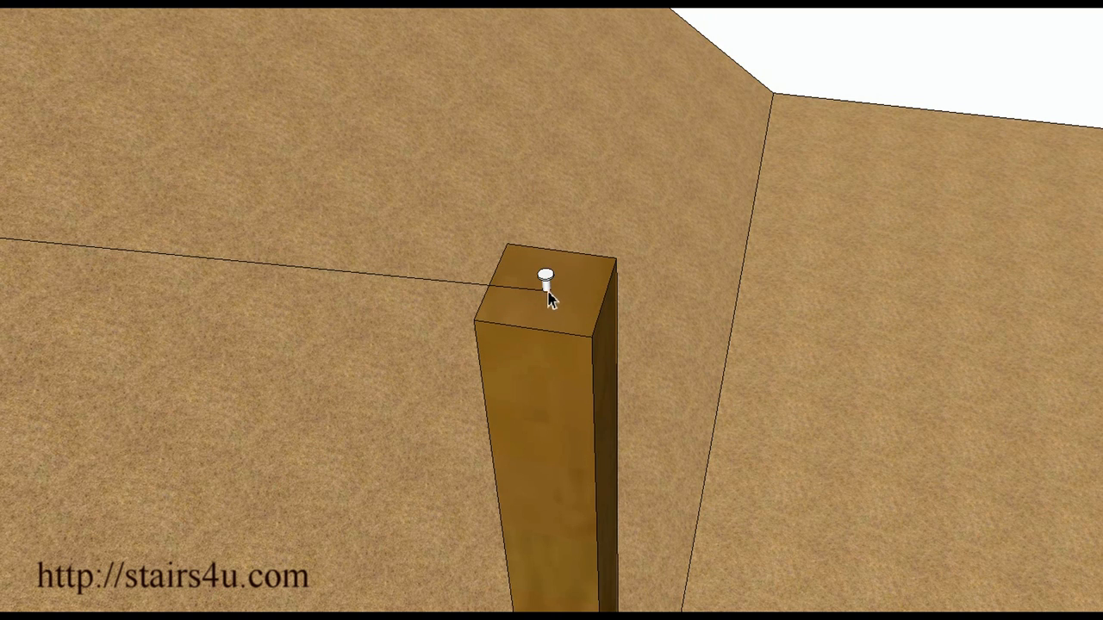
mouse_move(498, 293)
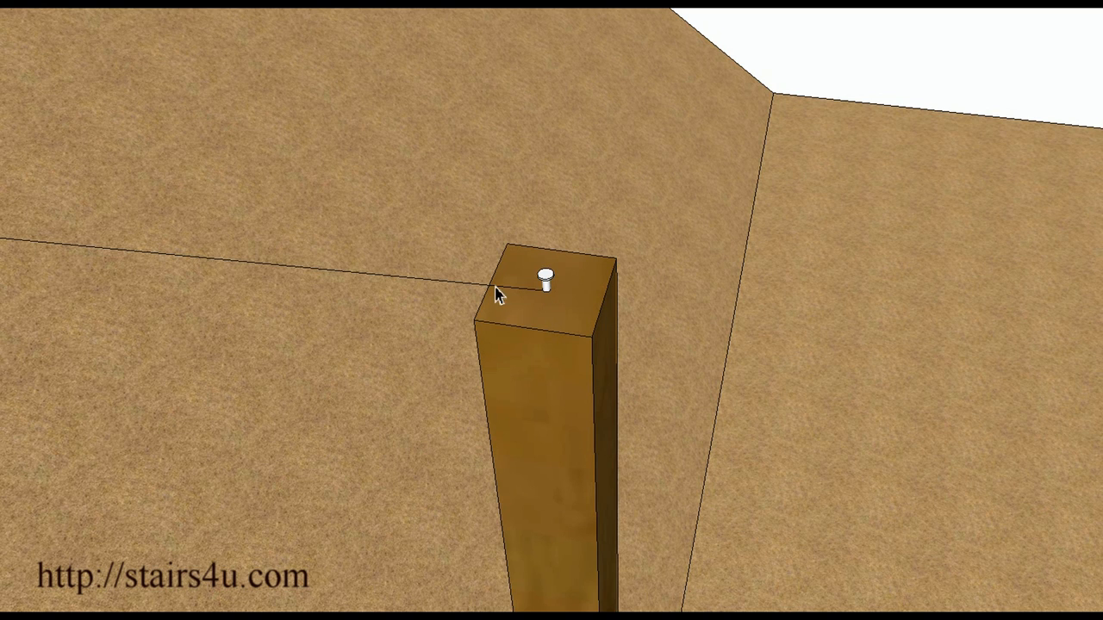
mouse_move(552, 302)
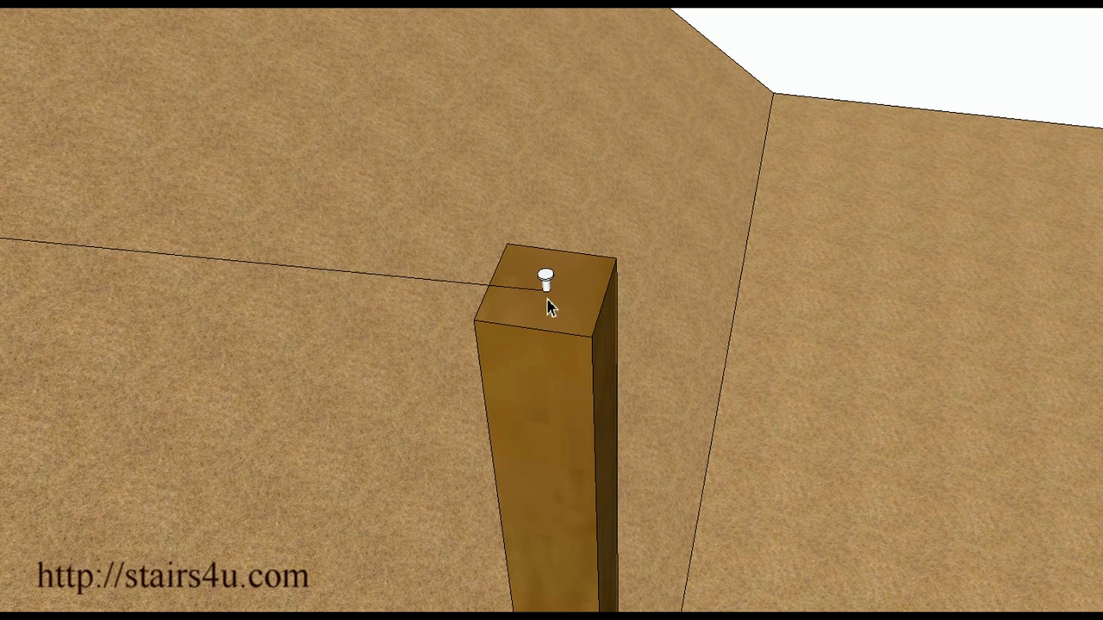
mouse_move(517, 319)
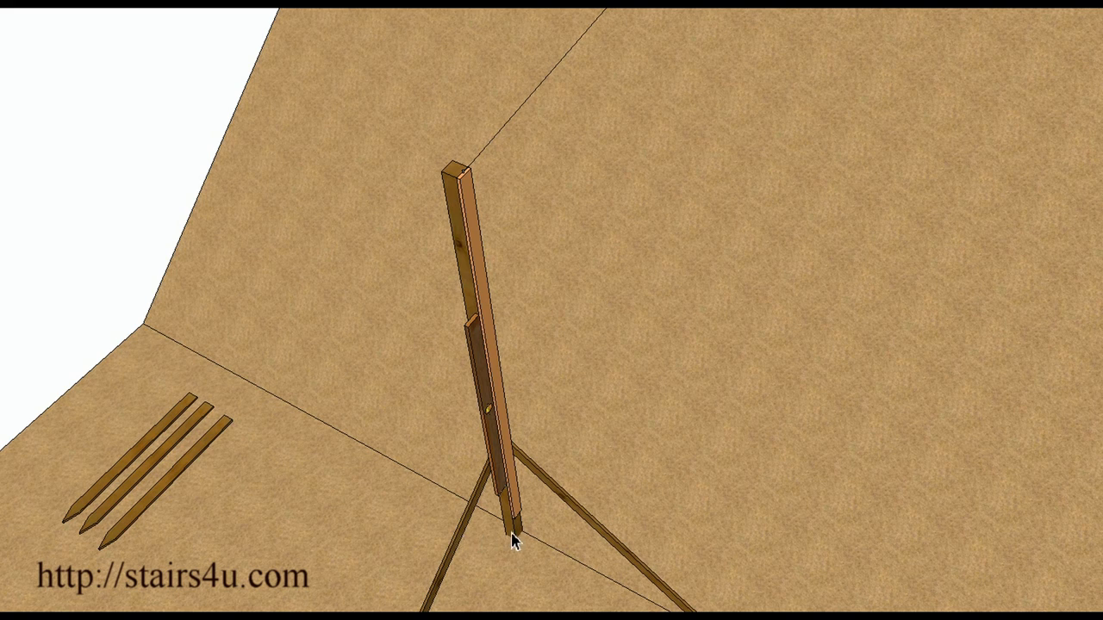
mouse_move(476, 269)
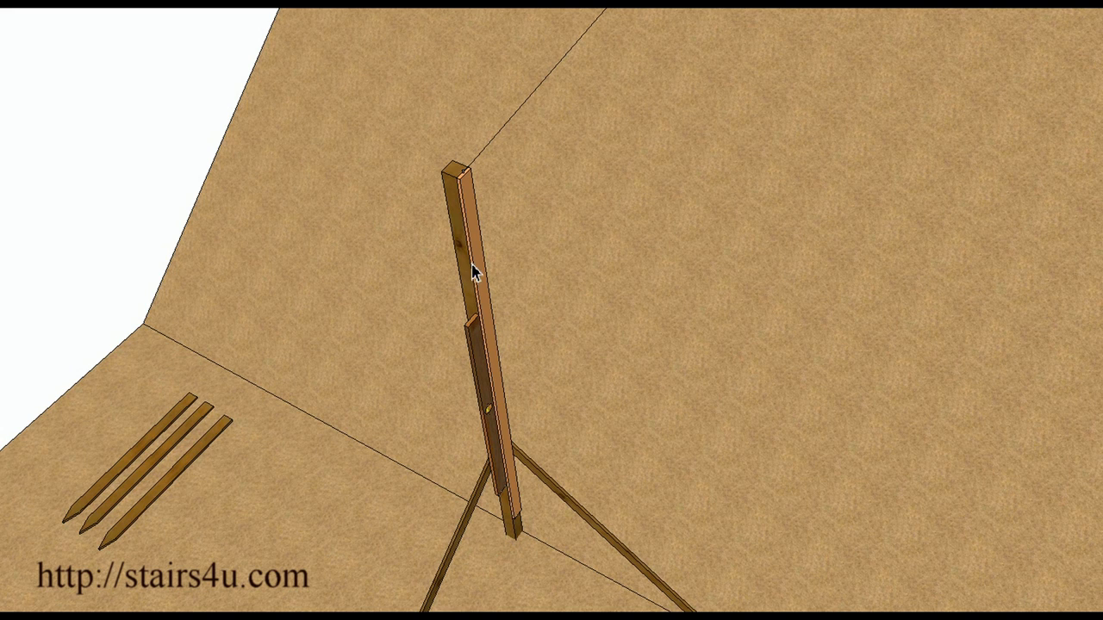
mouse_move(468, 289)
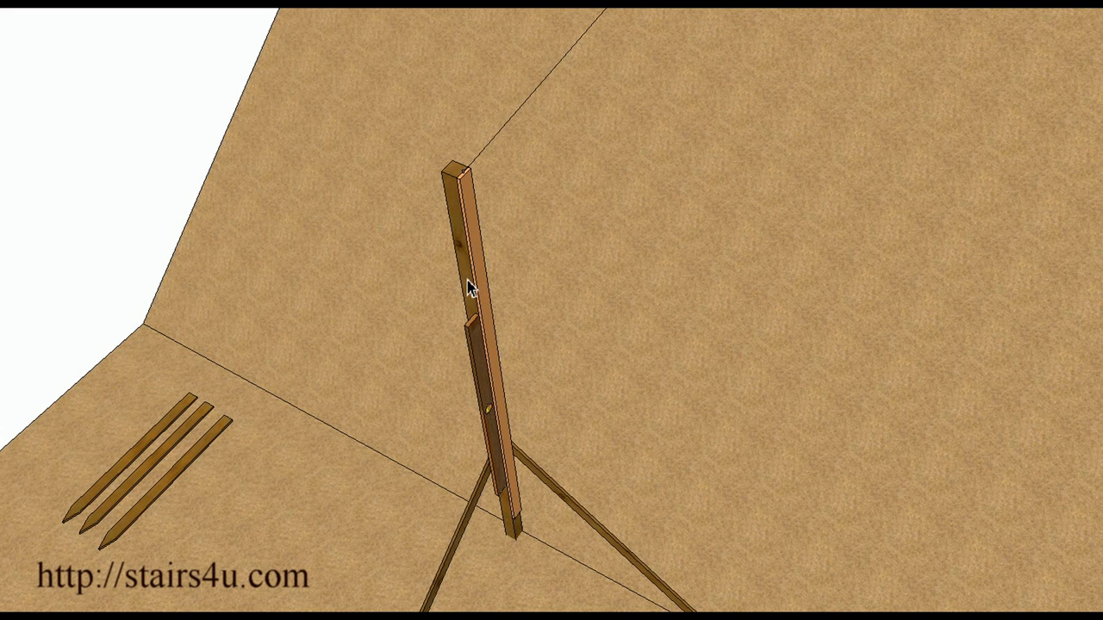
mouse_move(456, 181)
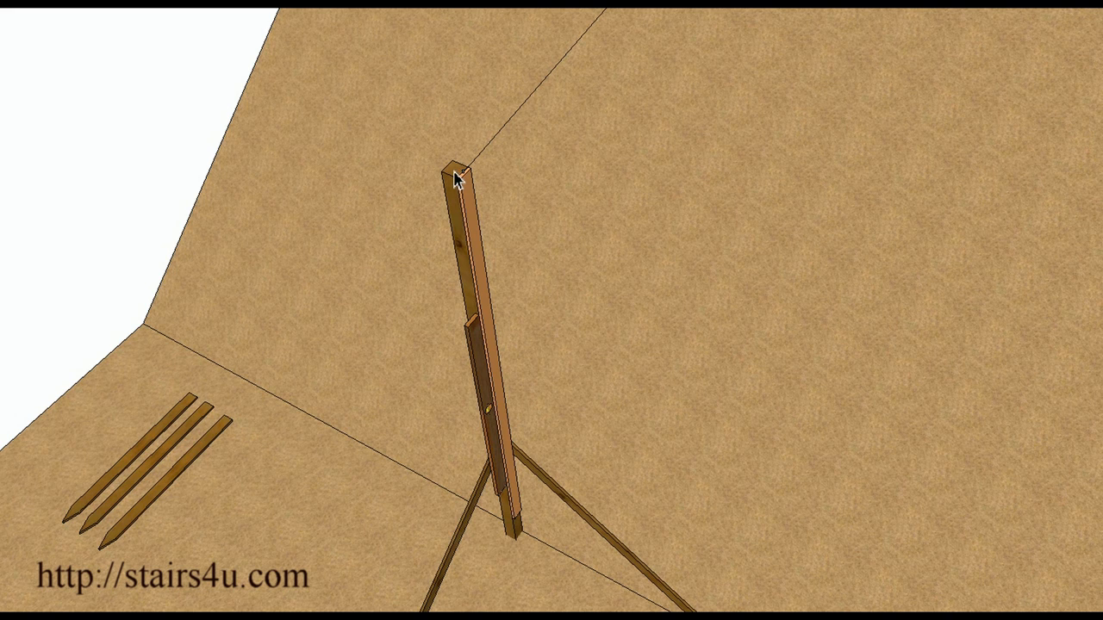
mouse_move(507, 386)
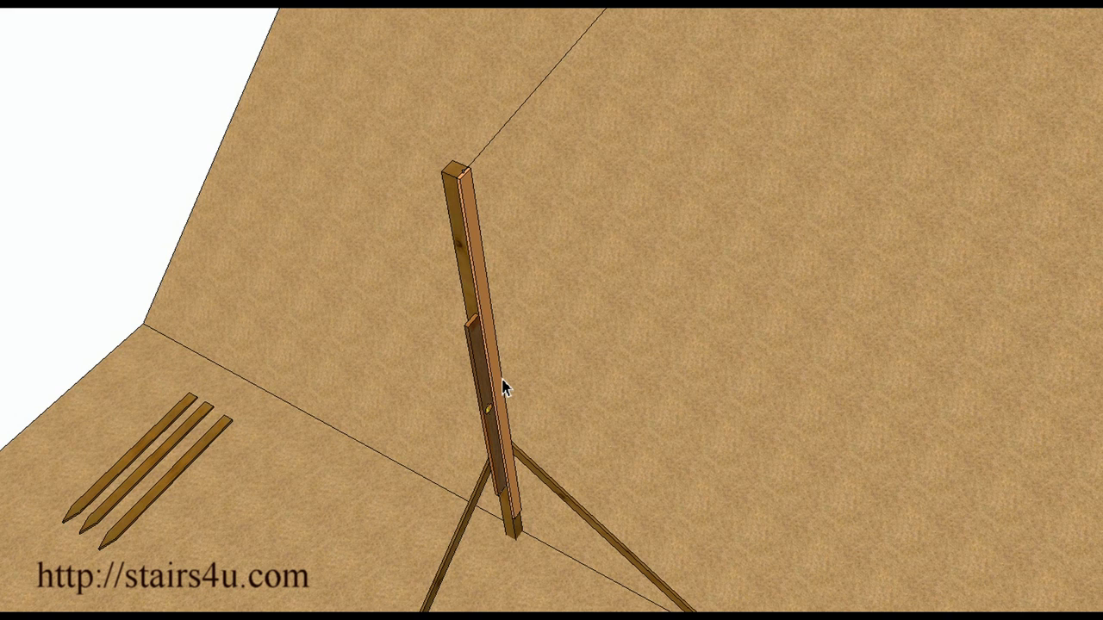
mouse_move(579, 83)
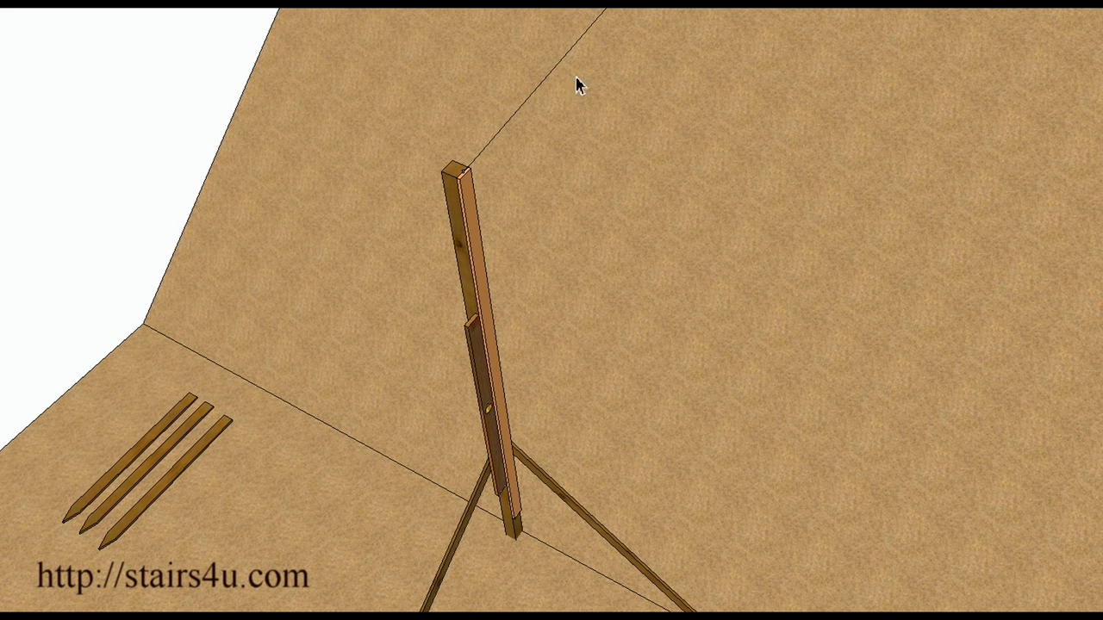
mouse_move(485, 243)
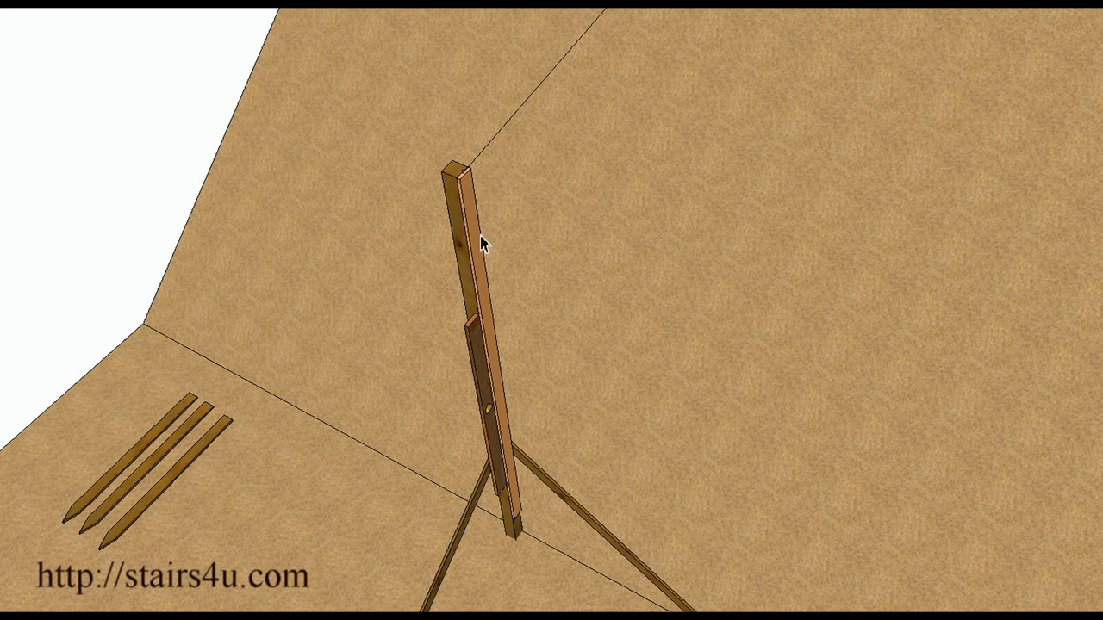
mouse_move(468, 294)
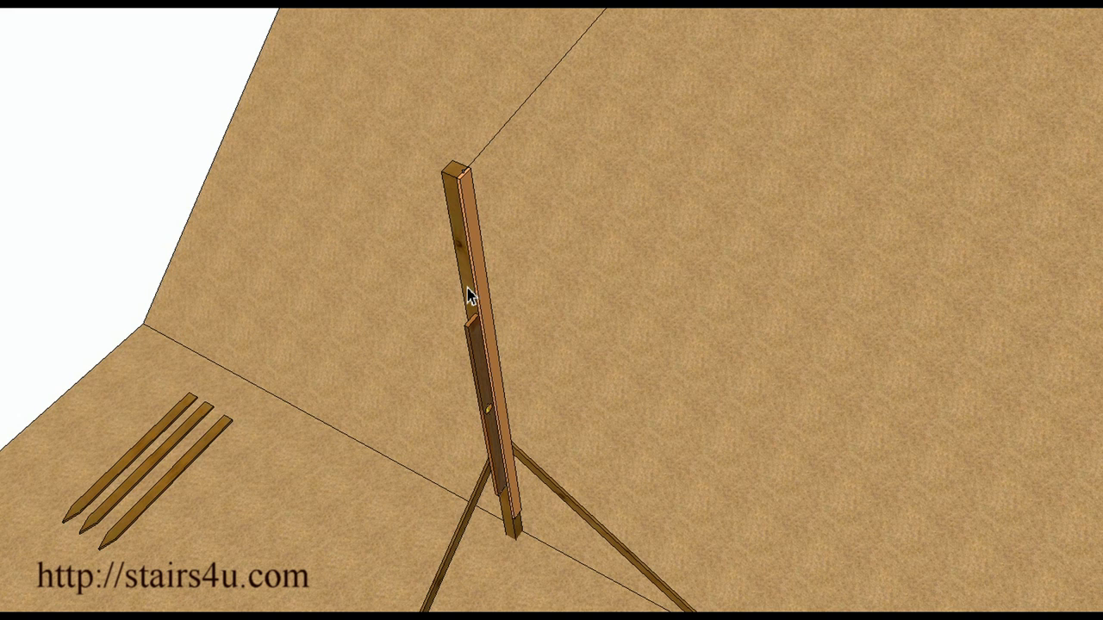
mouse_move(524, 527)
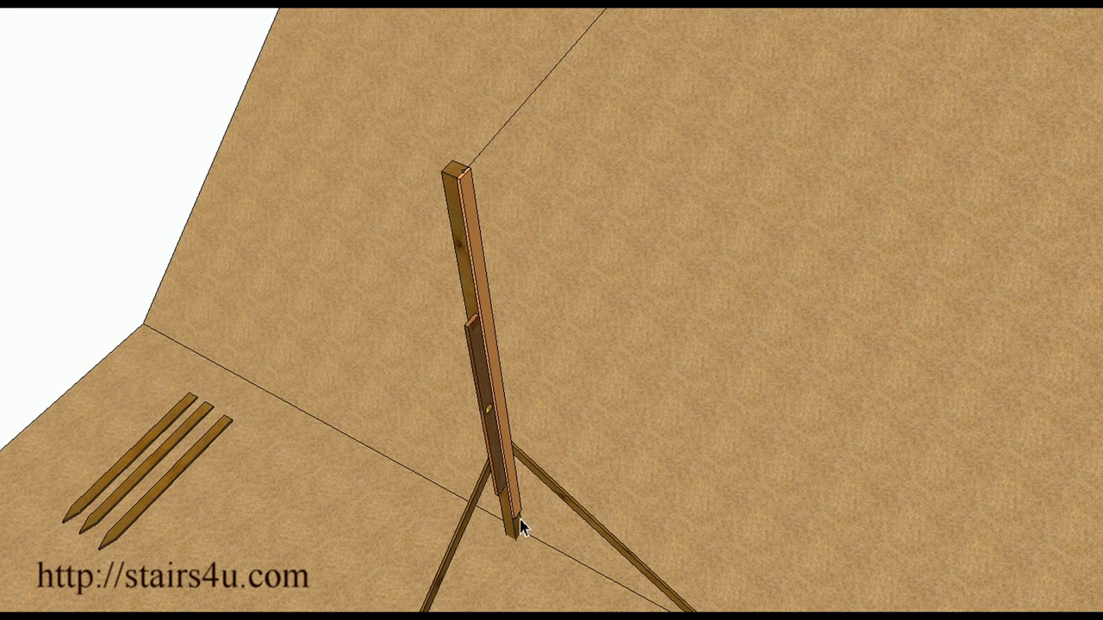